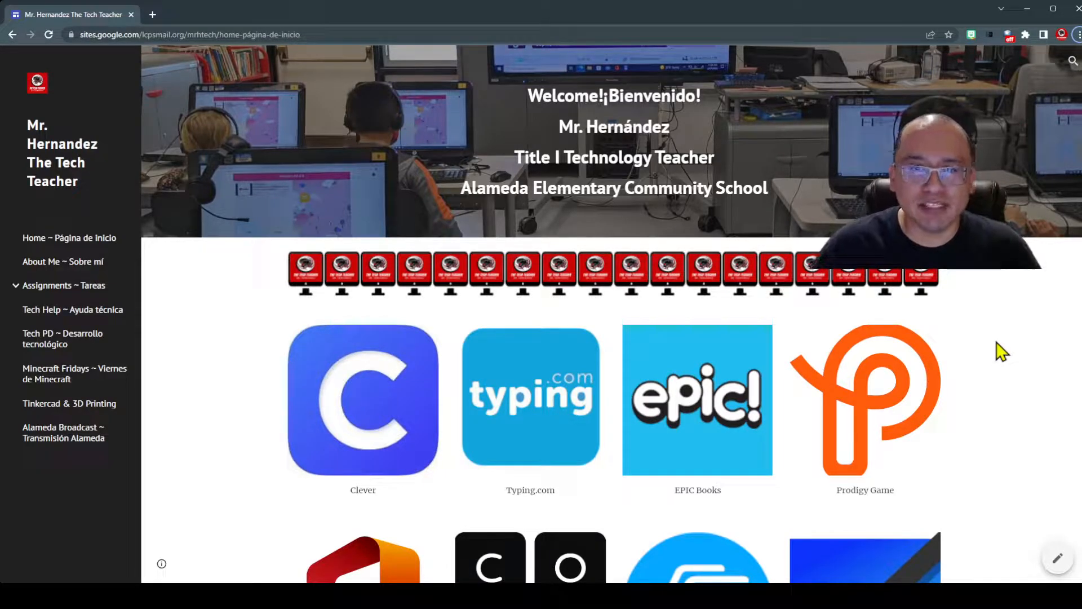
scroll(down, 3)
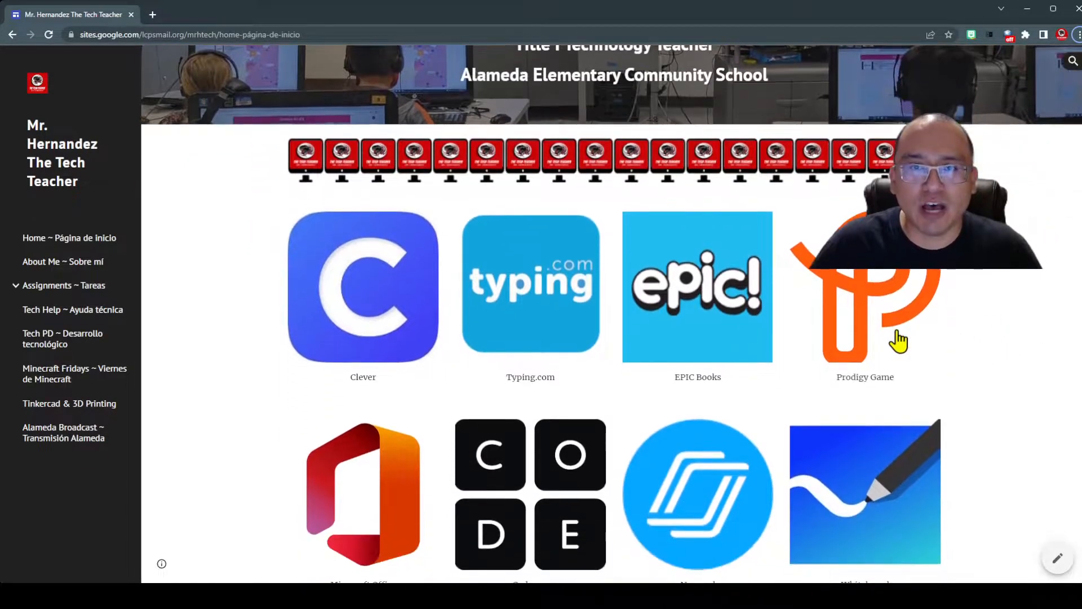
scroll(down, 3)
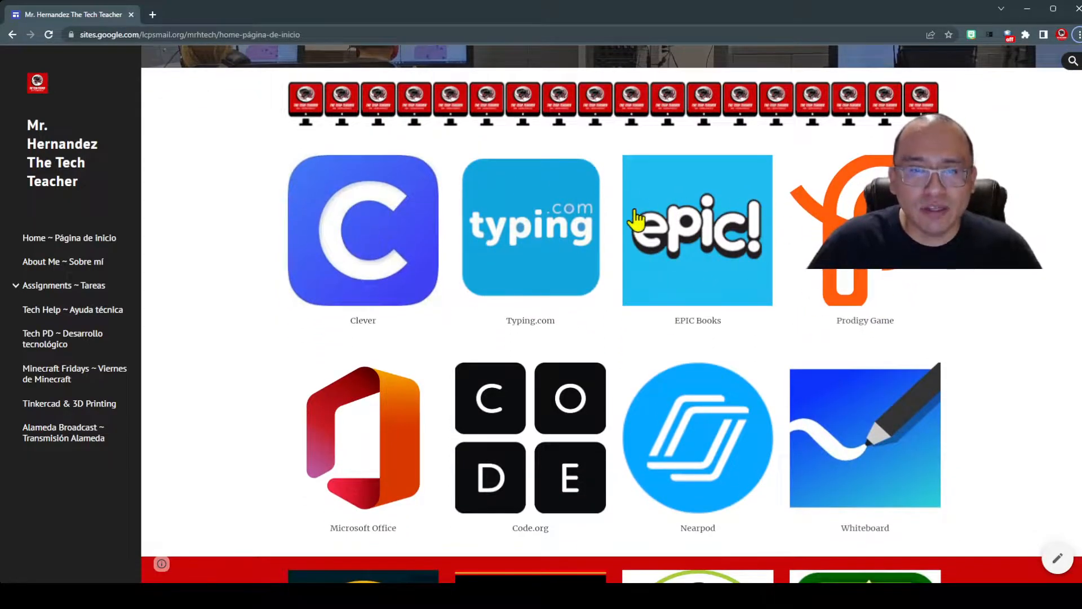
scroll(down, 3)
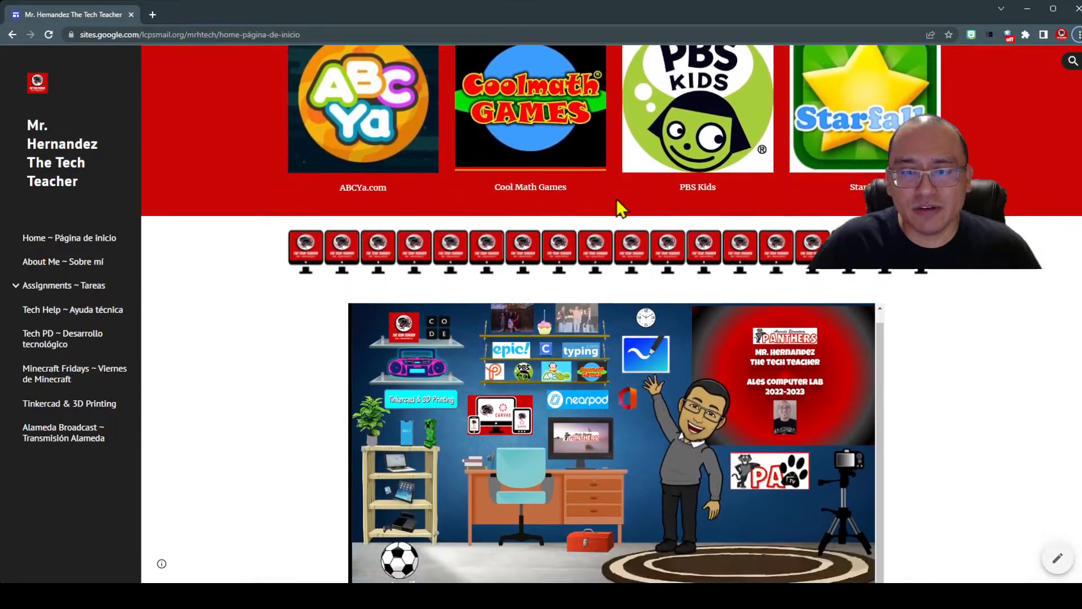
scroll(down, 3)
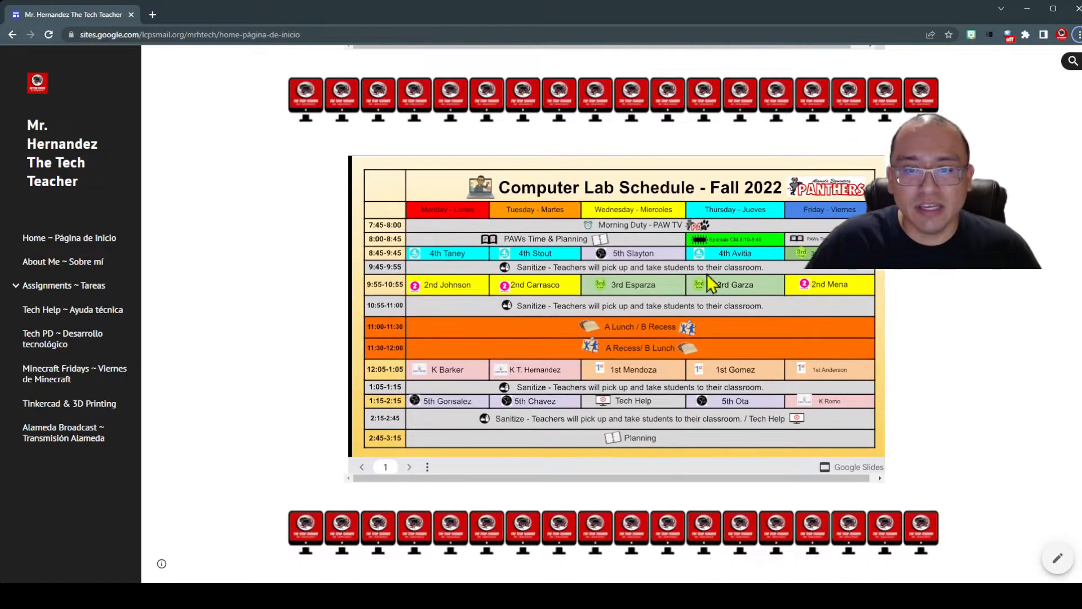
scroll(down, 3)
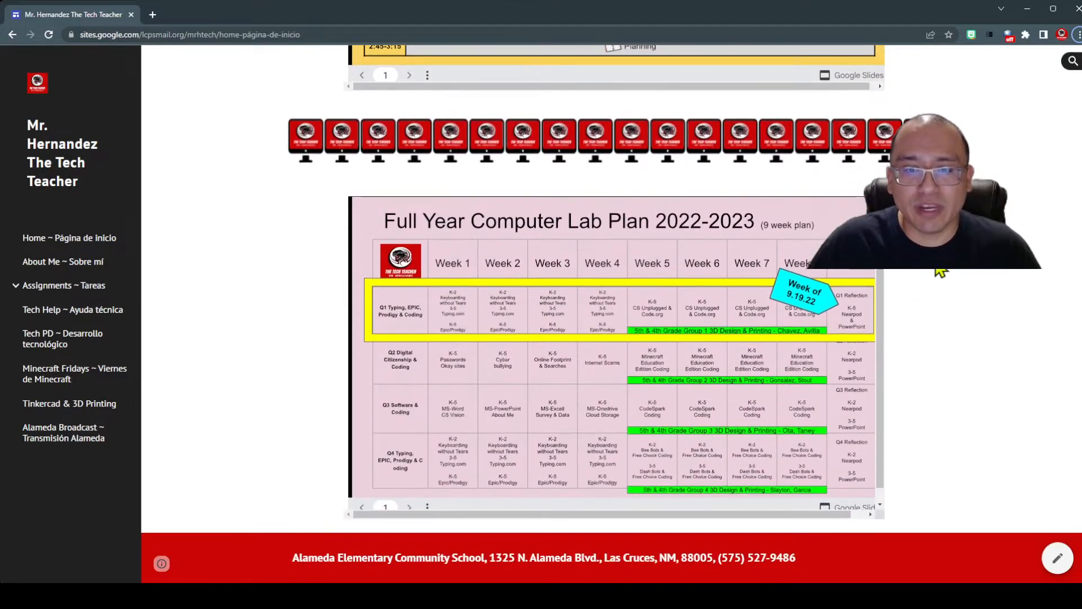
mouse_move(934, 302)
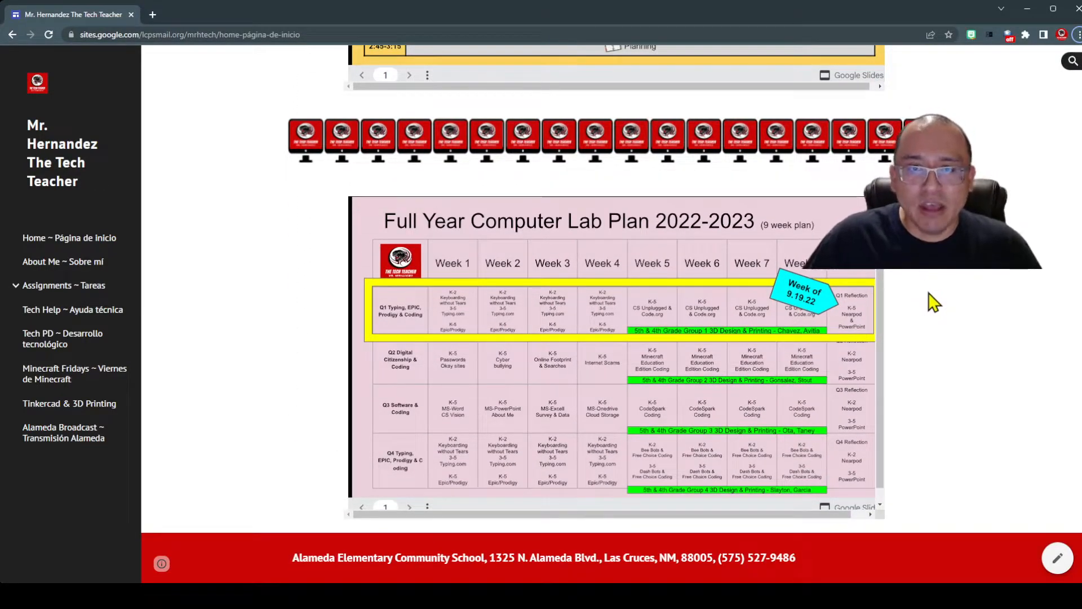